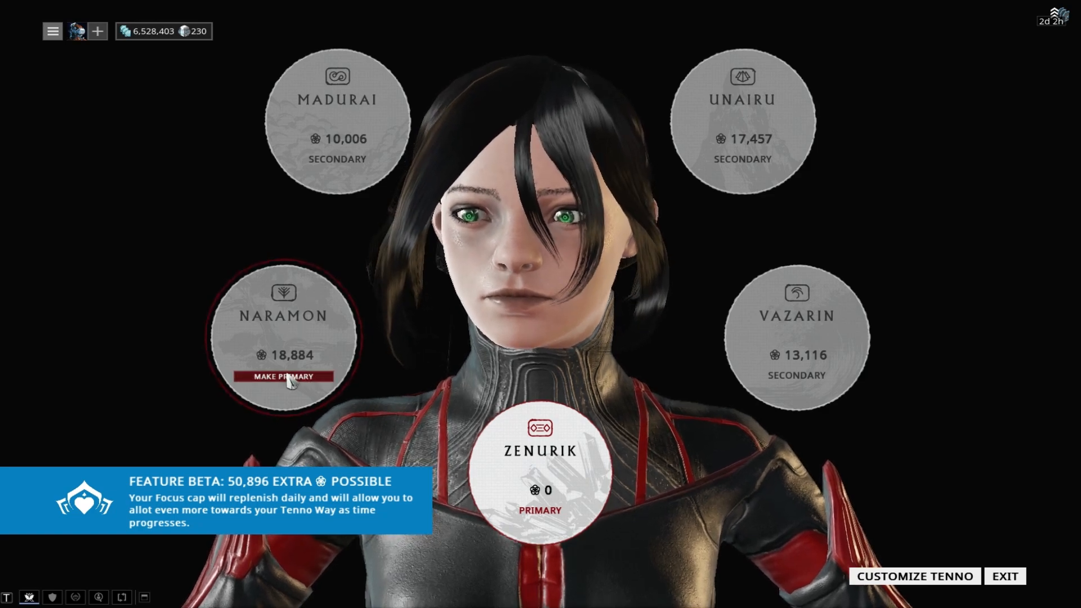
Step: Make Naramon the primary focus school and bring up its focus tree
click(279, 376)
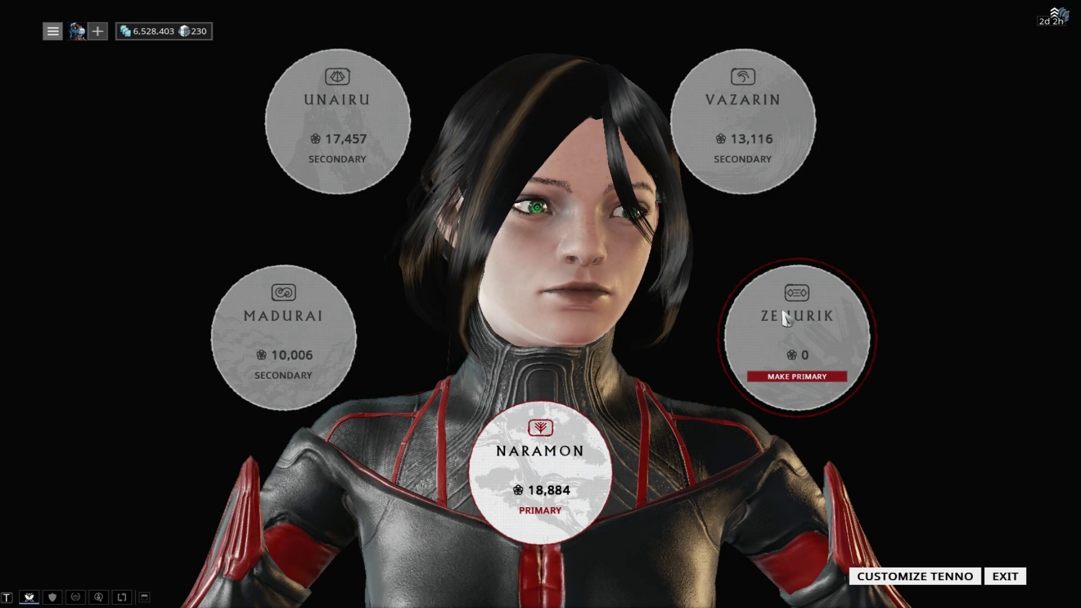
click(796, 338)
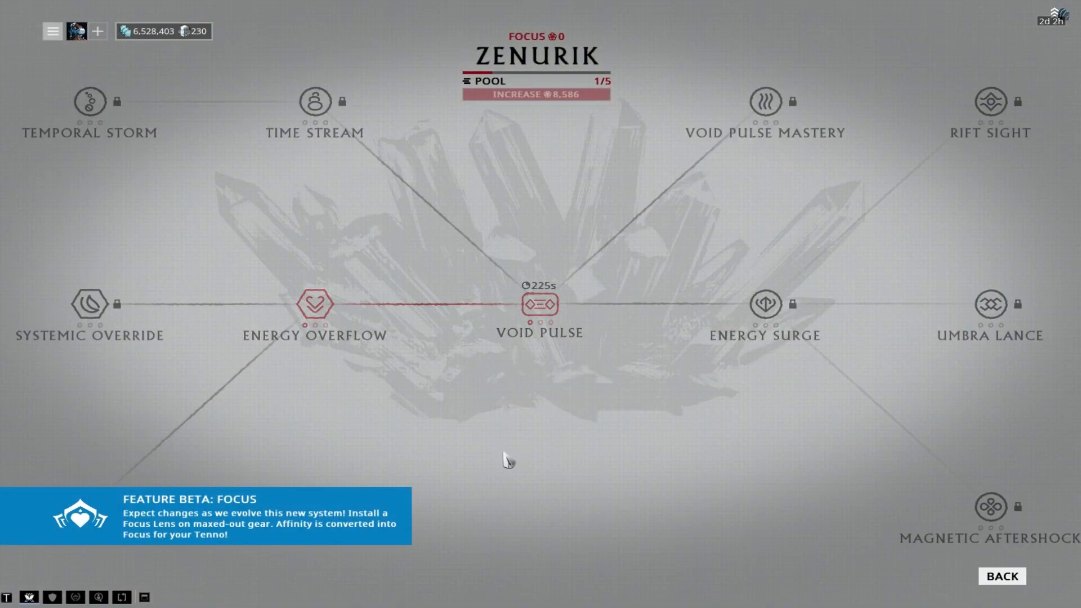
click(1000, 575)
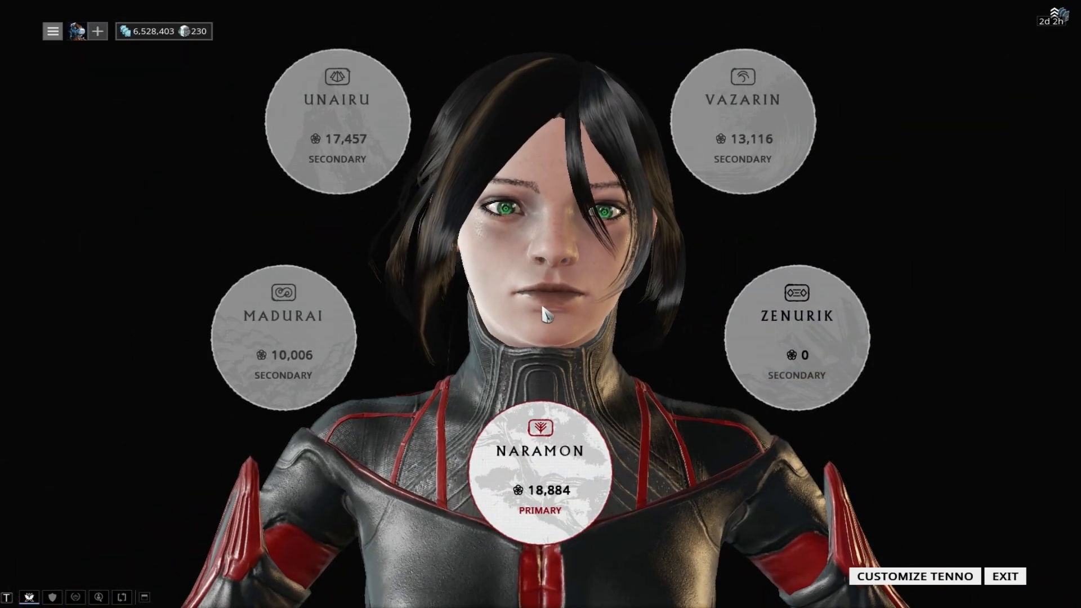
click(540, 469)
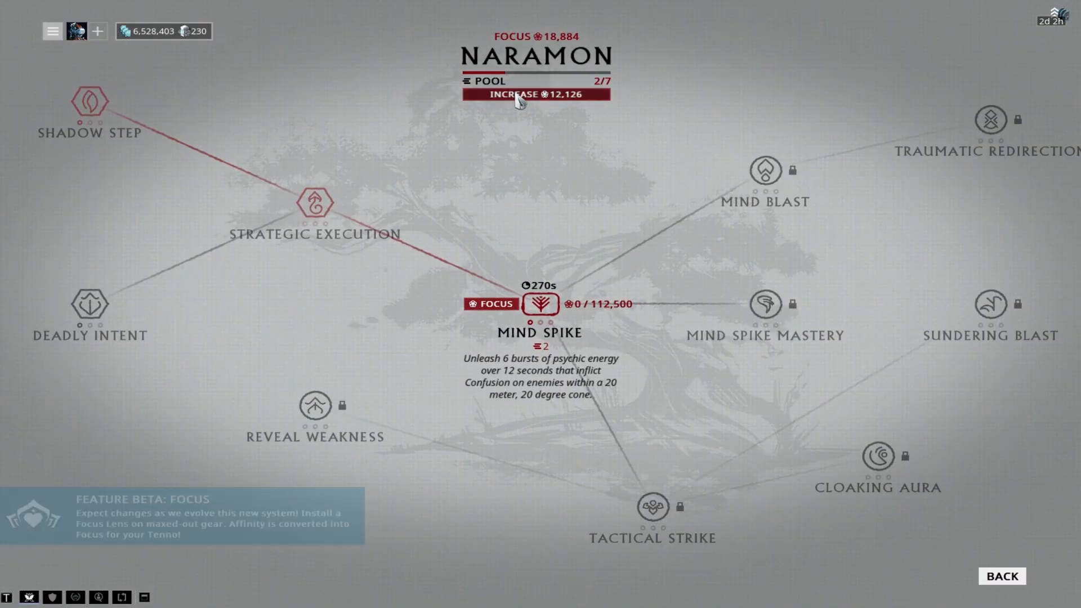
Step: Increase the Naramon focus pool capacity and unlock Shadow Step
click(535, 94)
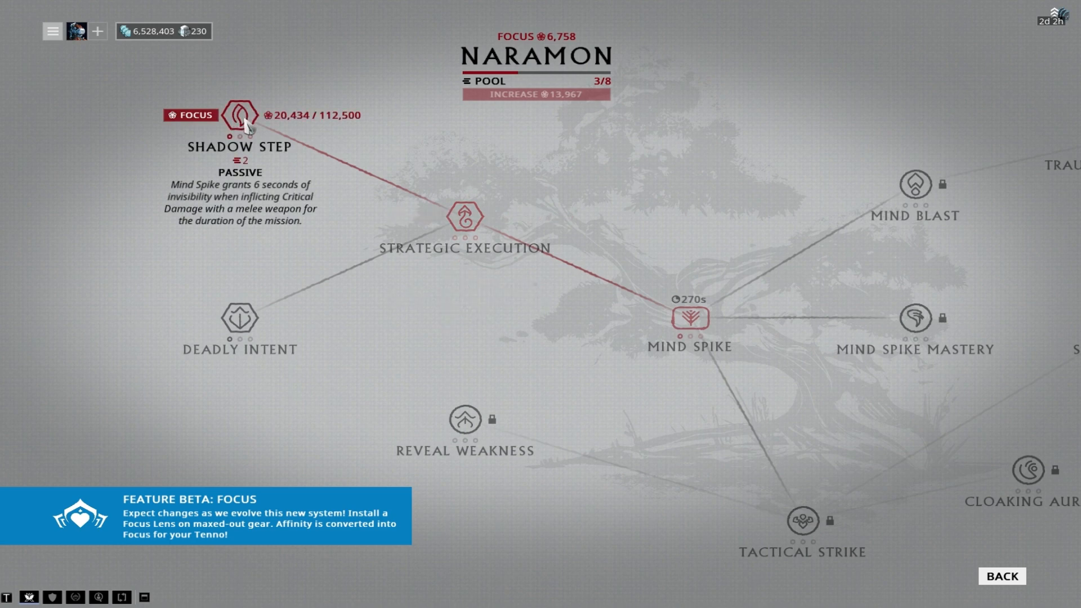
click(240, 319)
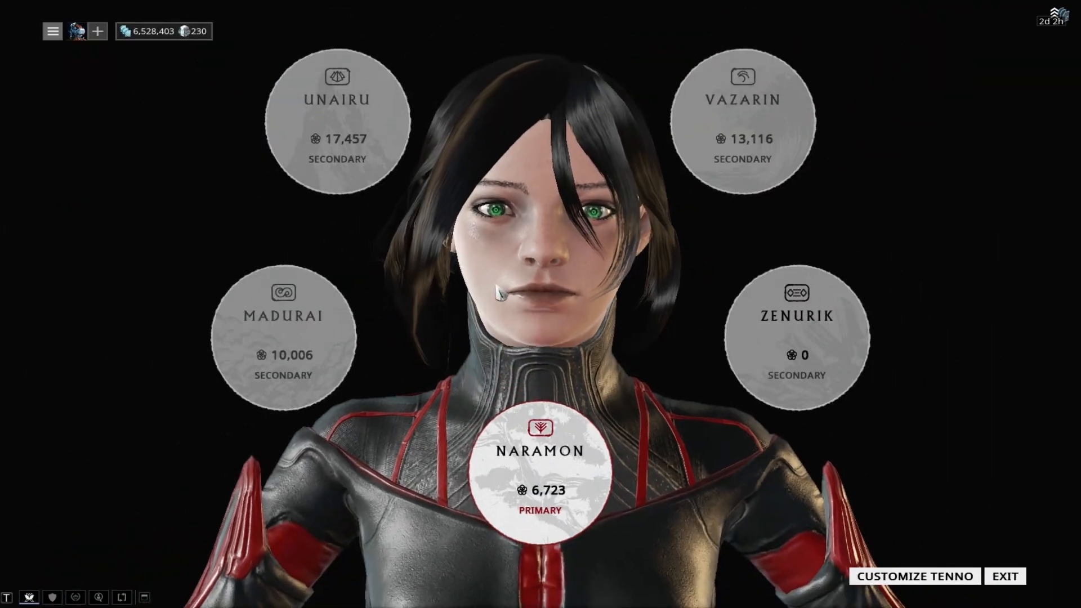
Step: Leave the focus screen and play through a survival mission as level 30 Valkyr
click(1004, 576)
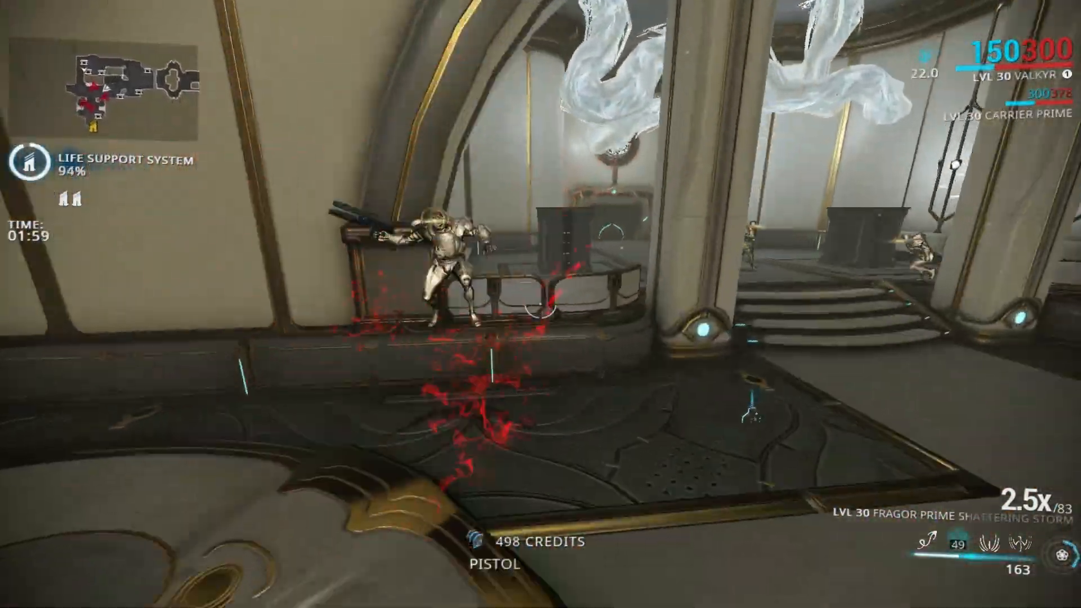
key(Escape)
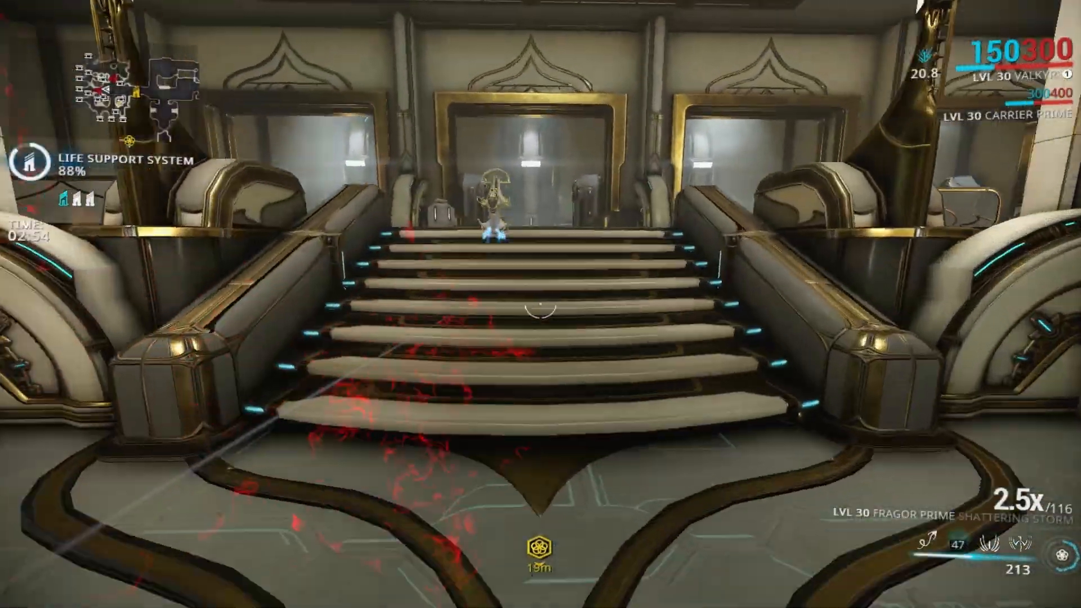
click(541, 307)
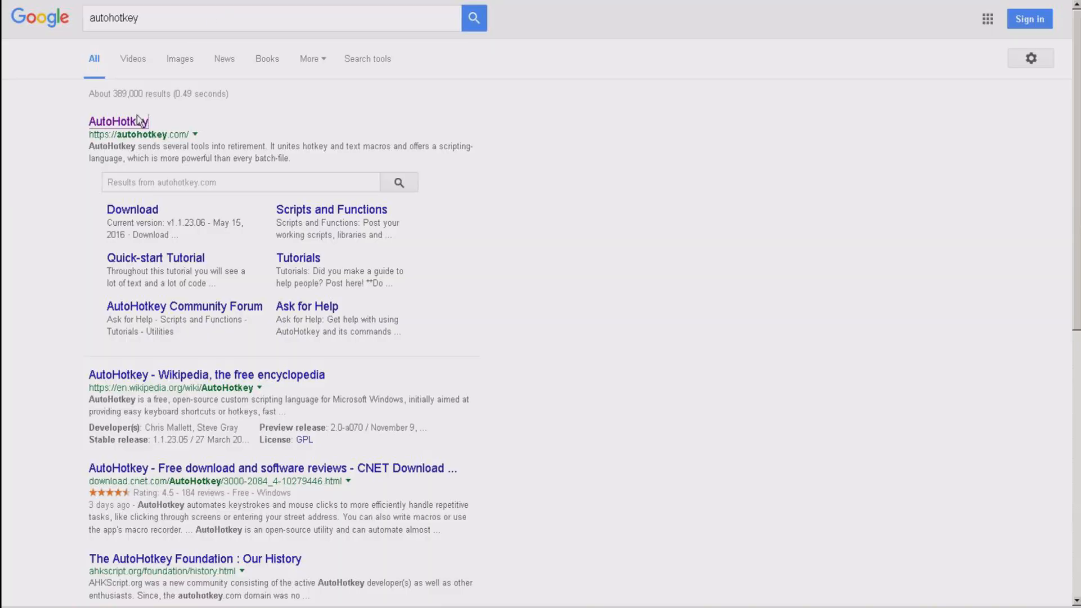
mouse_move(119, 121)
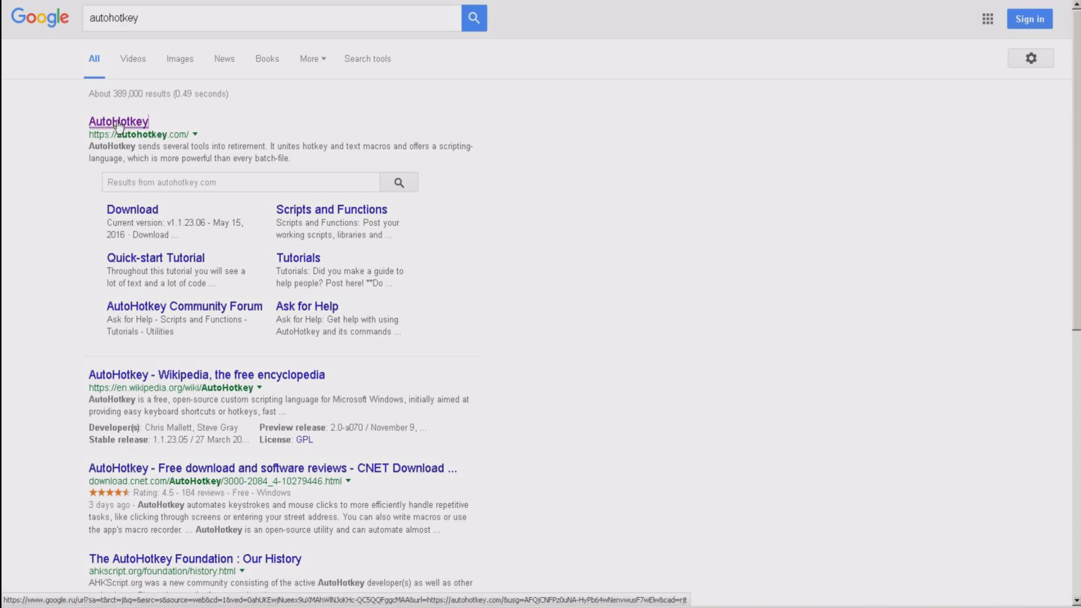
Step: Go to the official AutoHotkey homepage from the top search result
click(117, 120)
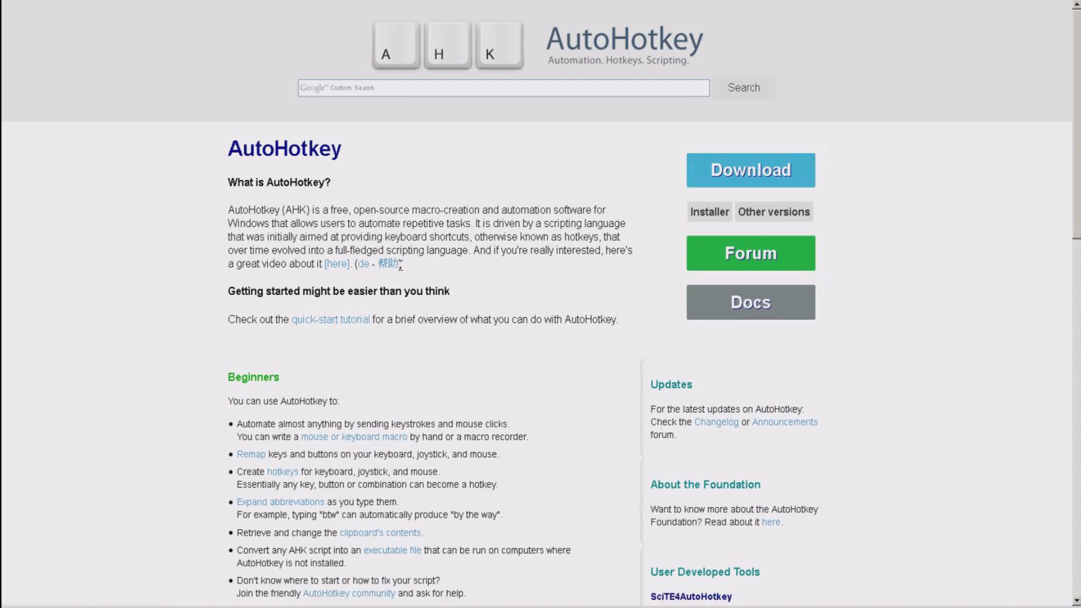
mouse_move(398, 210)
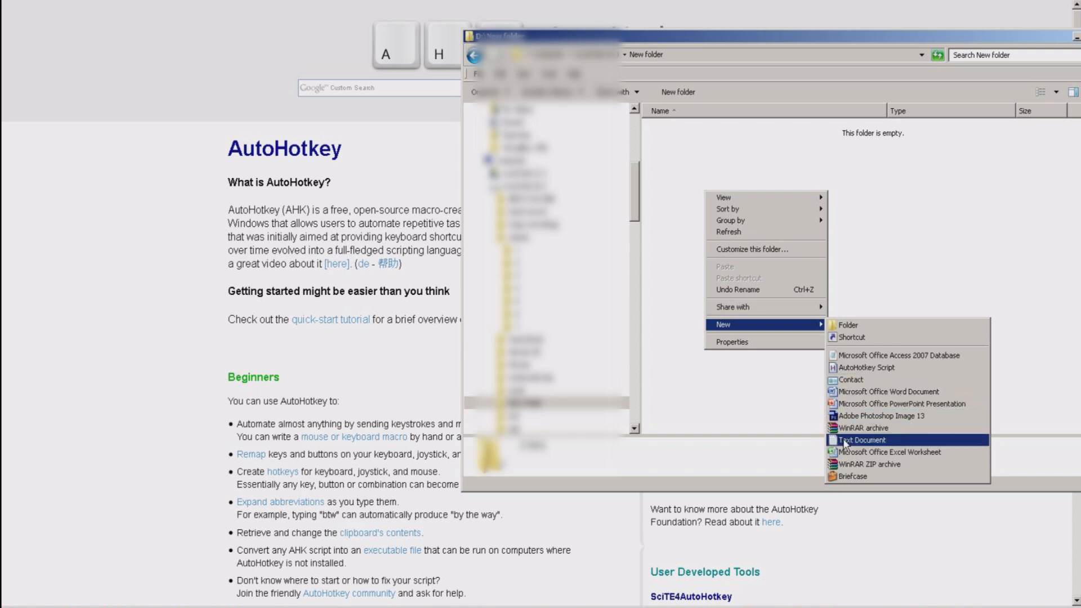
Step: Create a new text document in the folder and start naming it 'thumb'
click(860, 439)
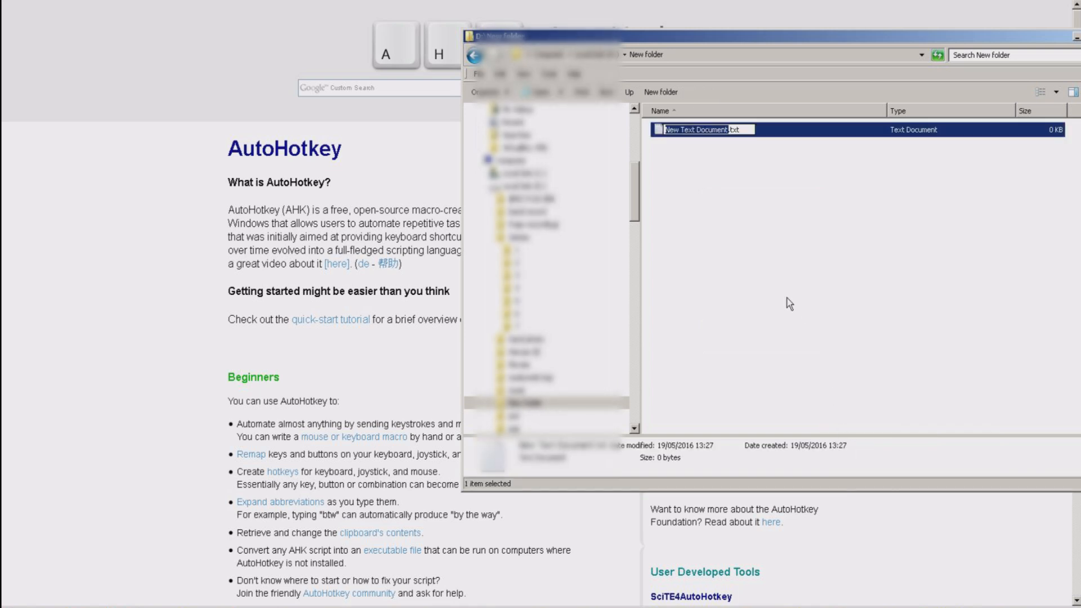
text(thumb)
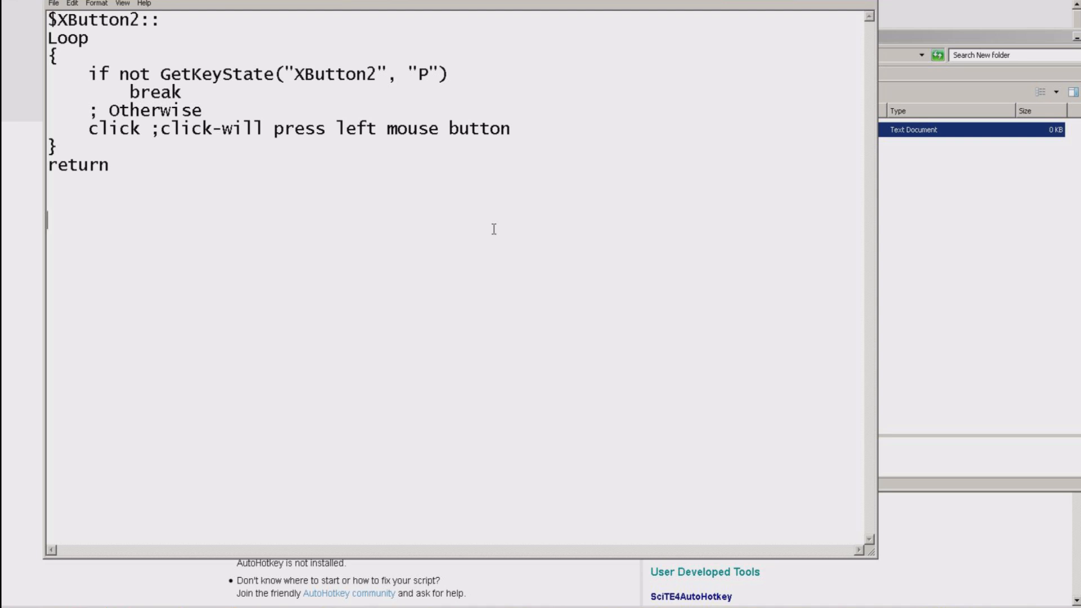
mouse_move(639, 114)
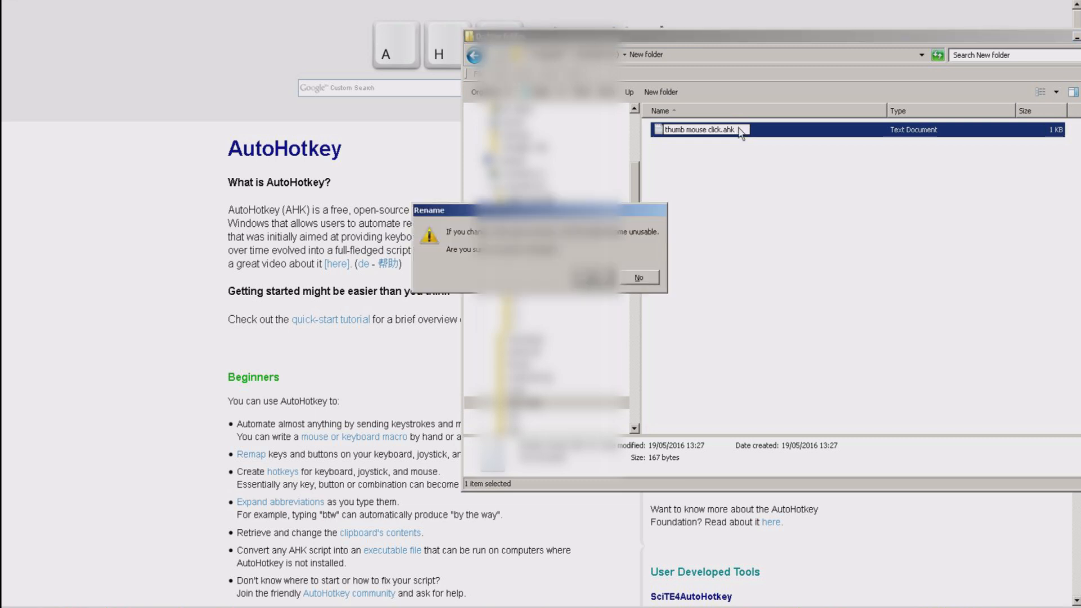
Step: Confirm renaming the file to thumb mouse click.ahk despite the extension warning
click(607, 278)
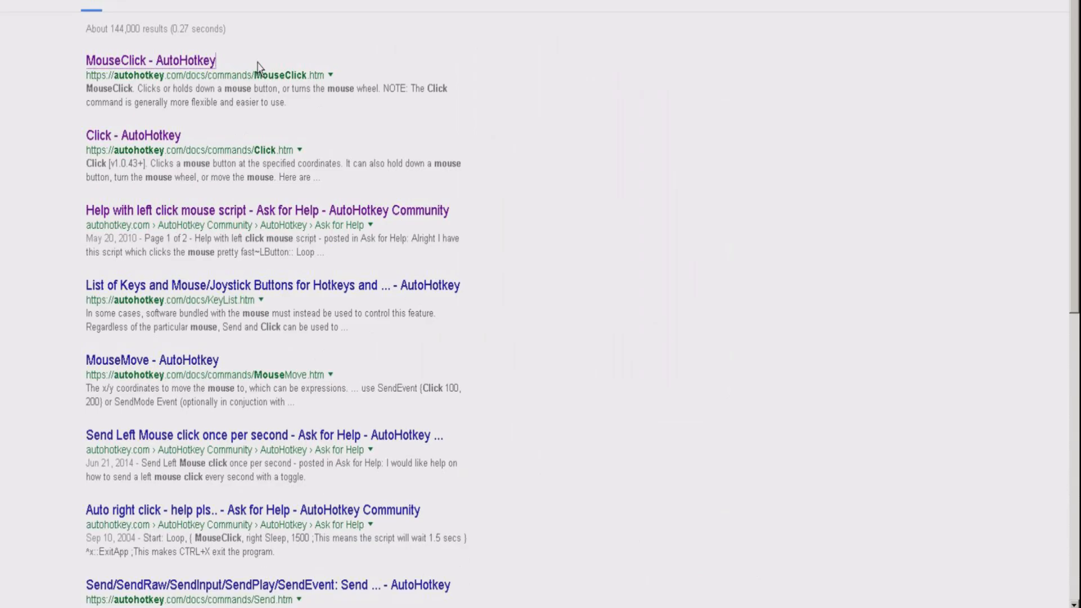
Step: Go to the AutoHotkey MouseClick documentation page from the search results
click(150, 61)
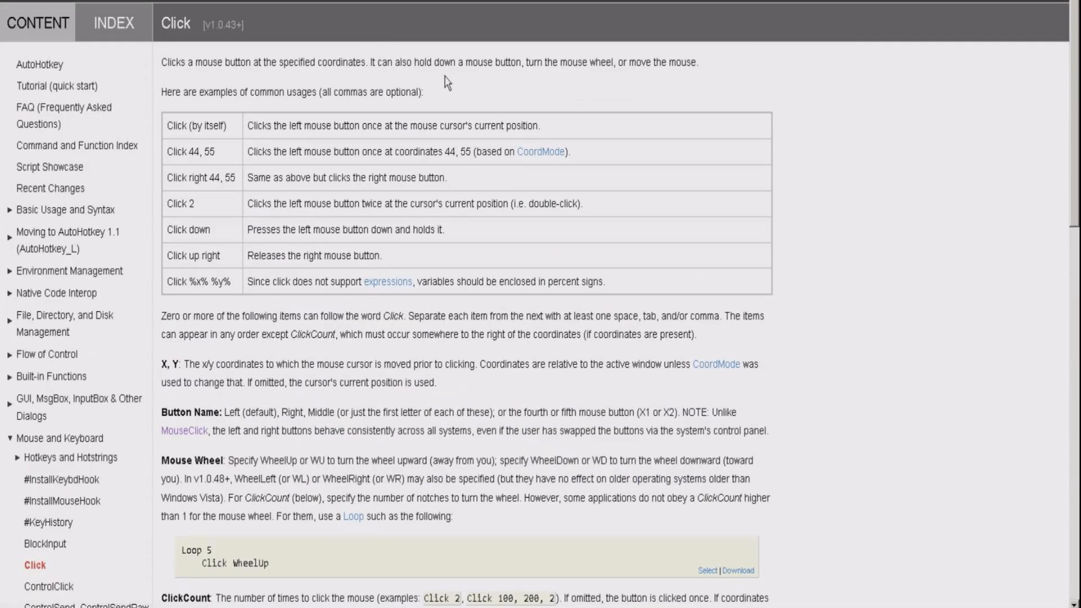
Step: Read down the Click command reference page and its usage examples
scroll(down, 3)
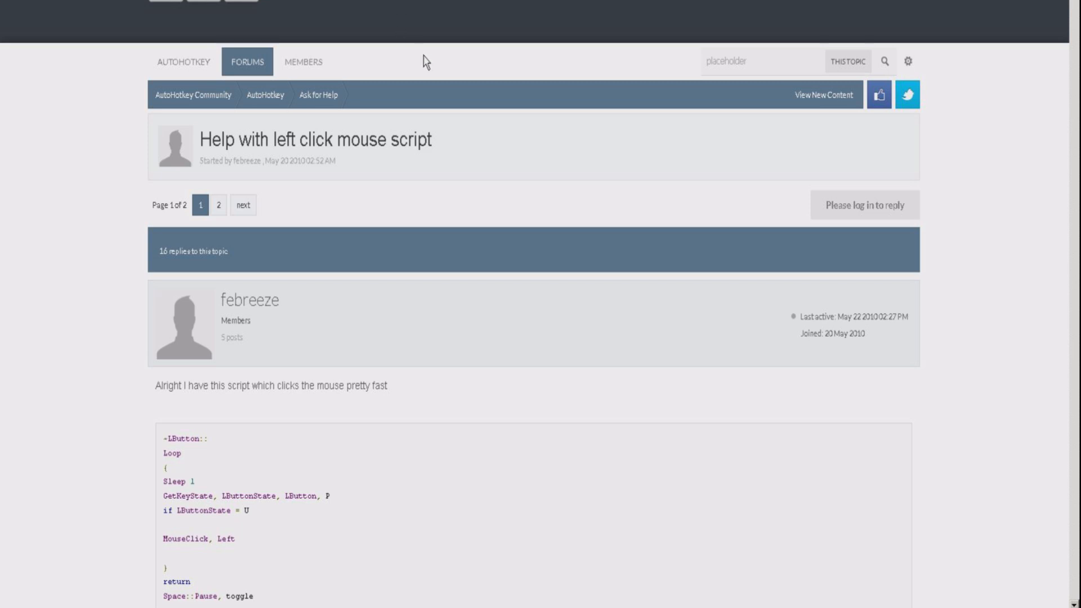
Step: Read down through the forum thread's posted click scripts and replies
scroll(down, 3)
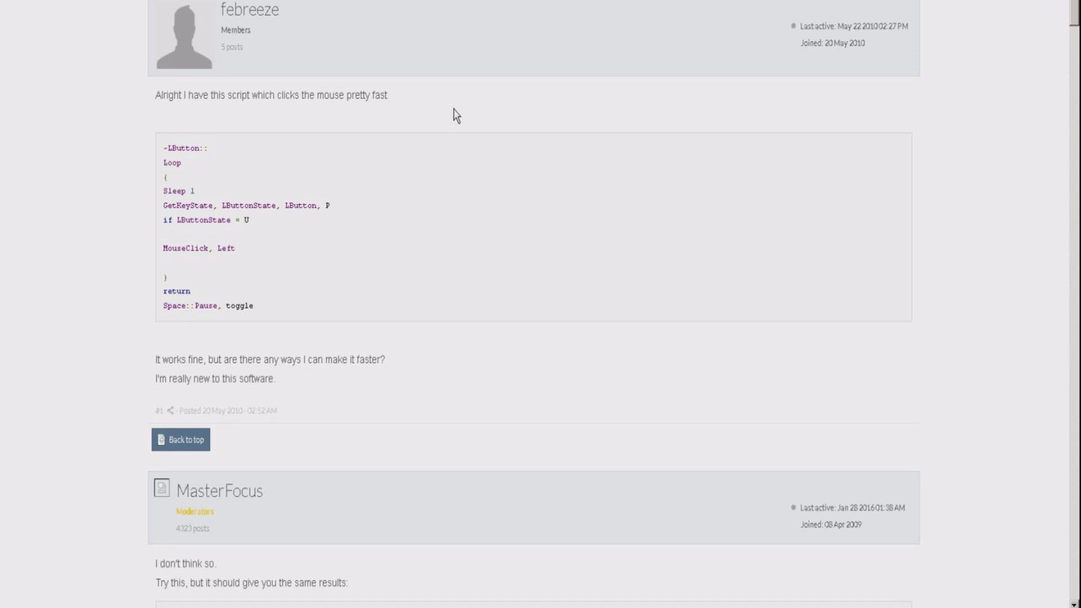
scroll(down, 3)
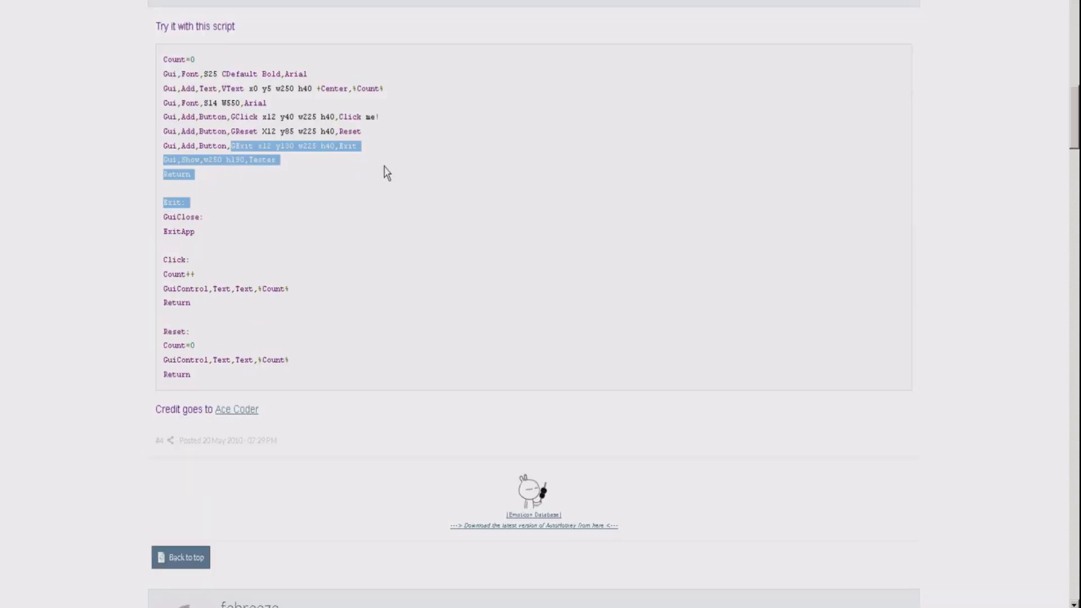
scroll(down, 3)
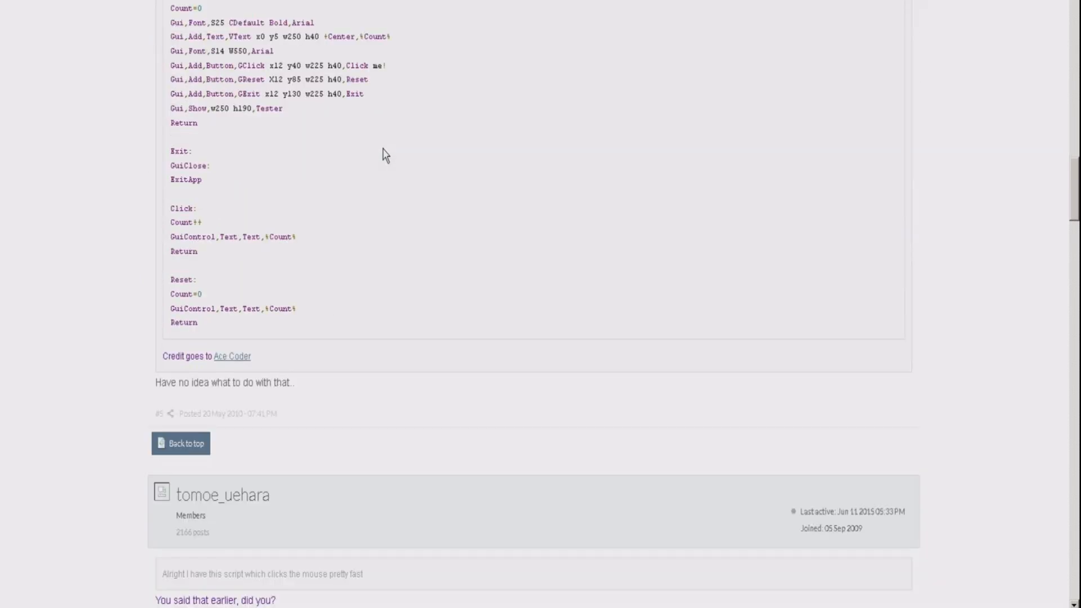
scroll(down, 3)
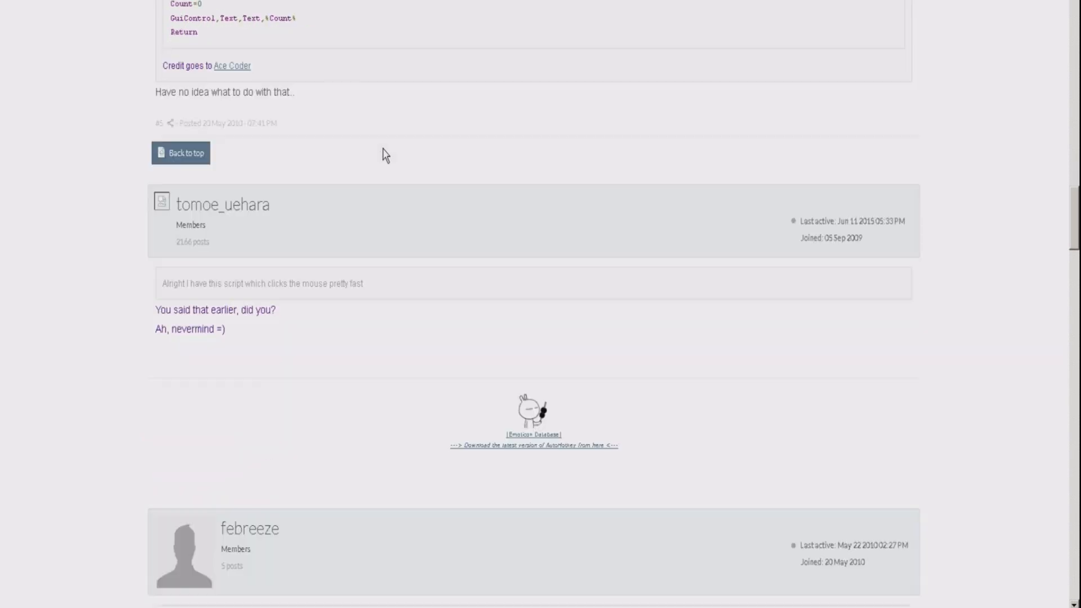
scroll(down, 3)
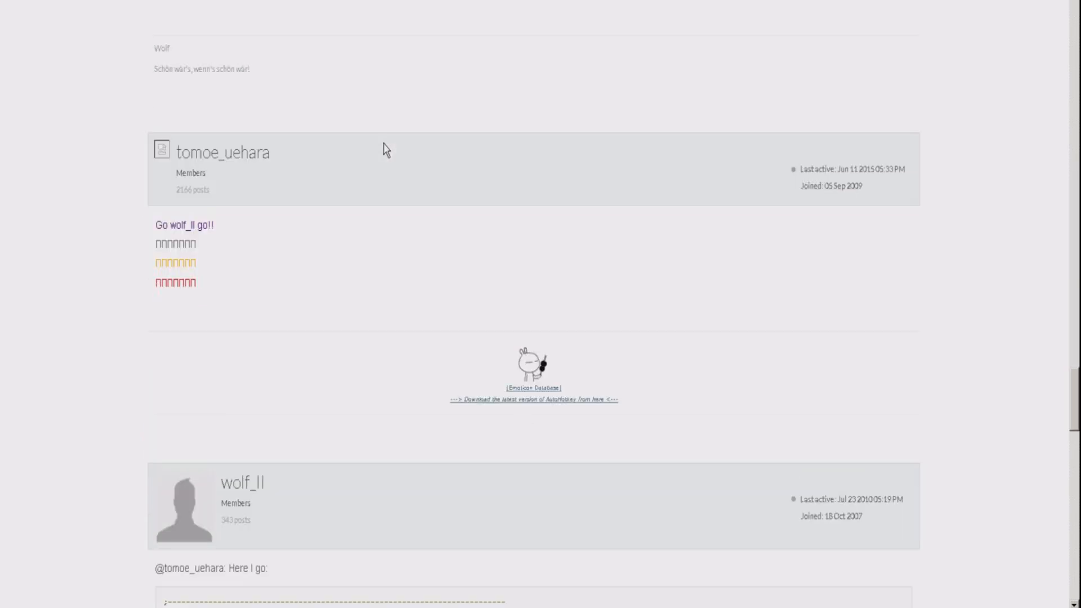
scroll(down, 3)
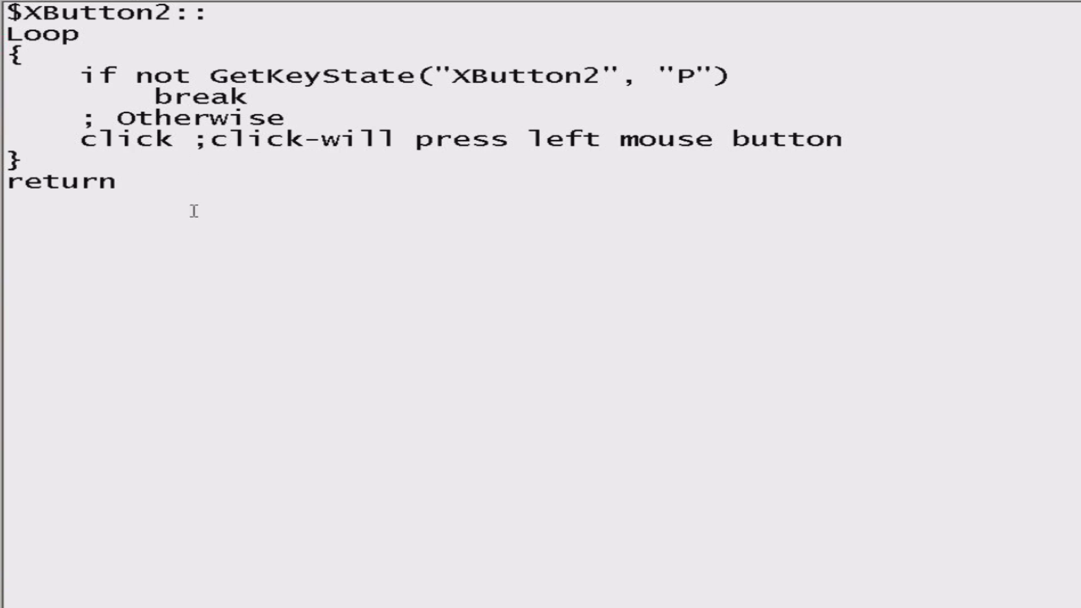
mouse_move(206, 232)
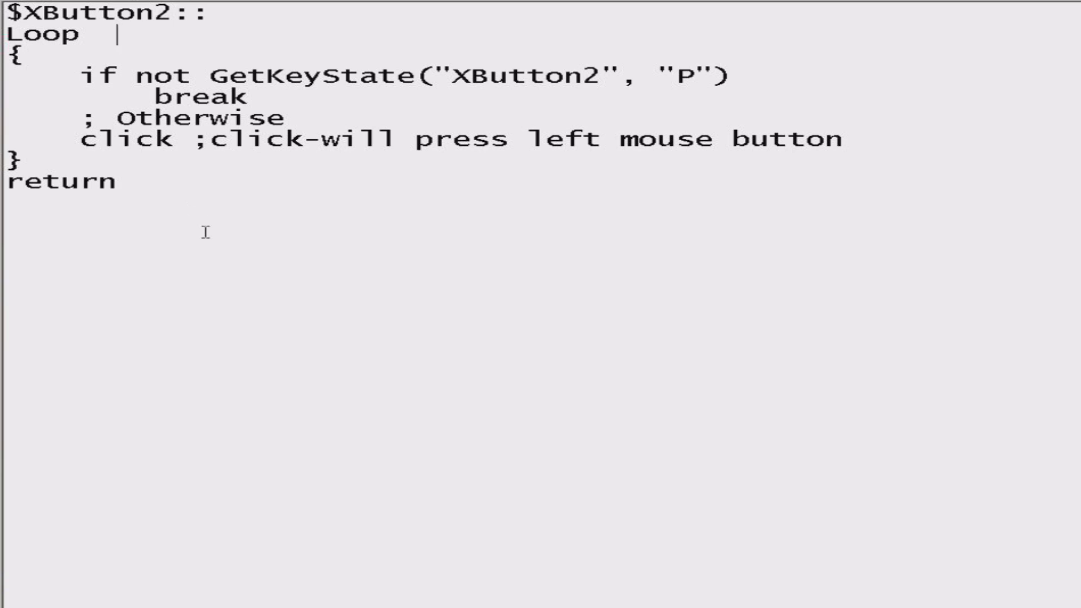
mouse_move(200, 137)
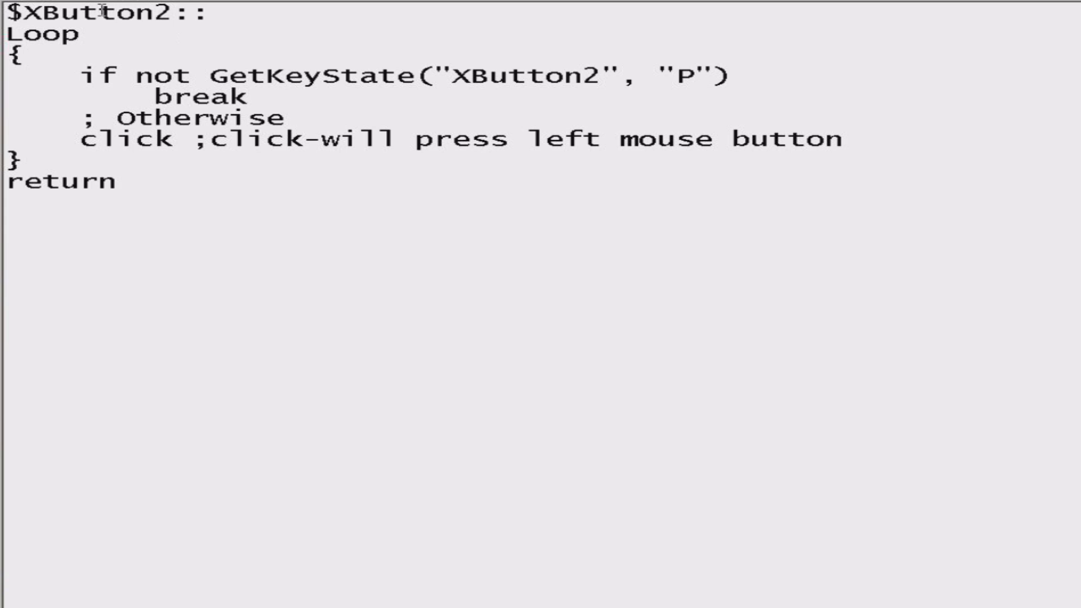
double_click(89, 12)
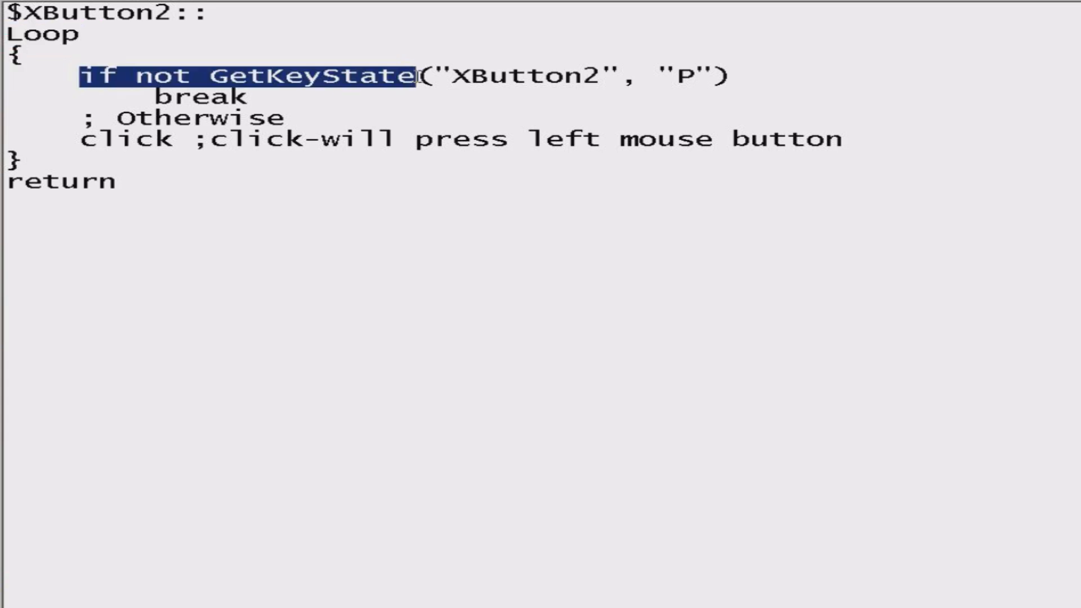
mouse_move(498, 73)
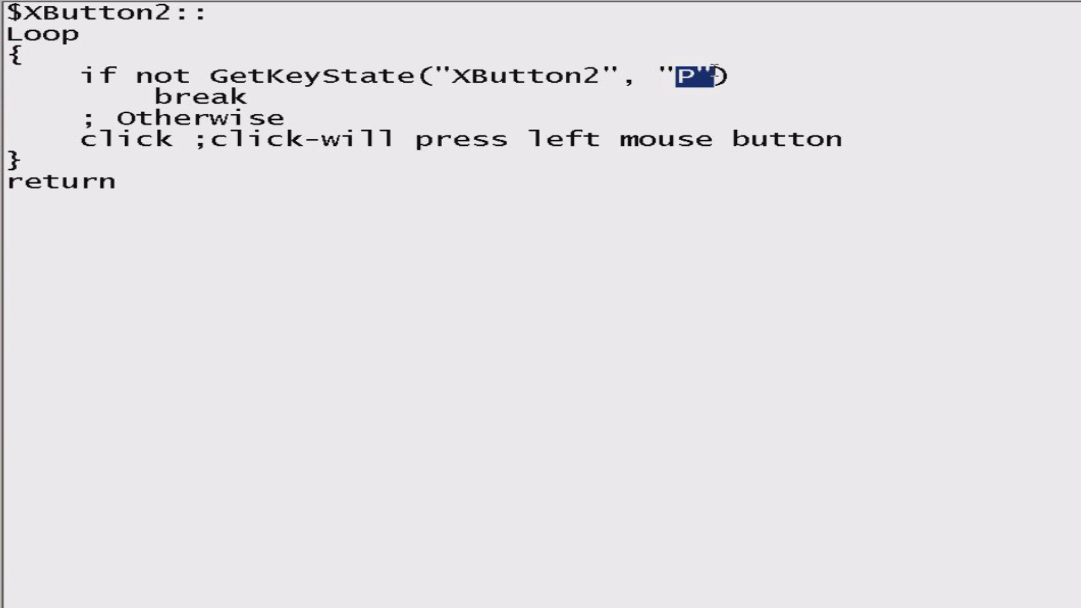
mouse_move(571, 100)
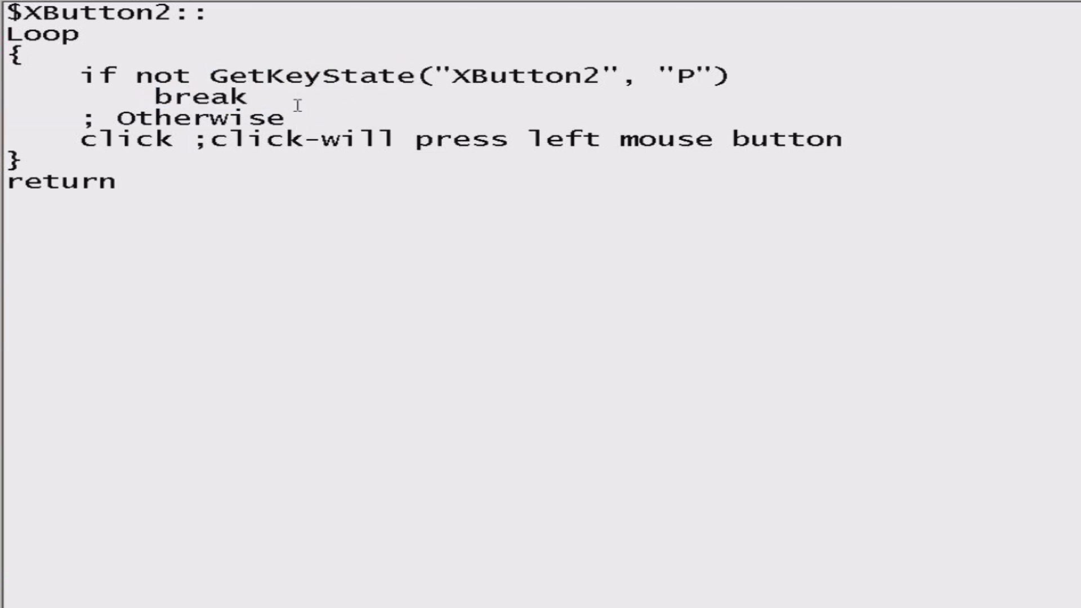
double_click(197, 117)
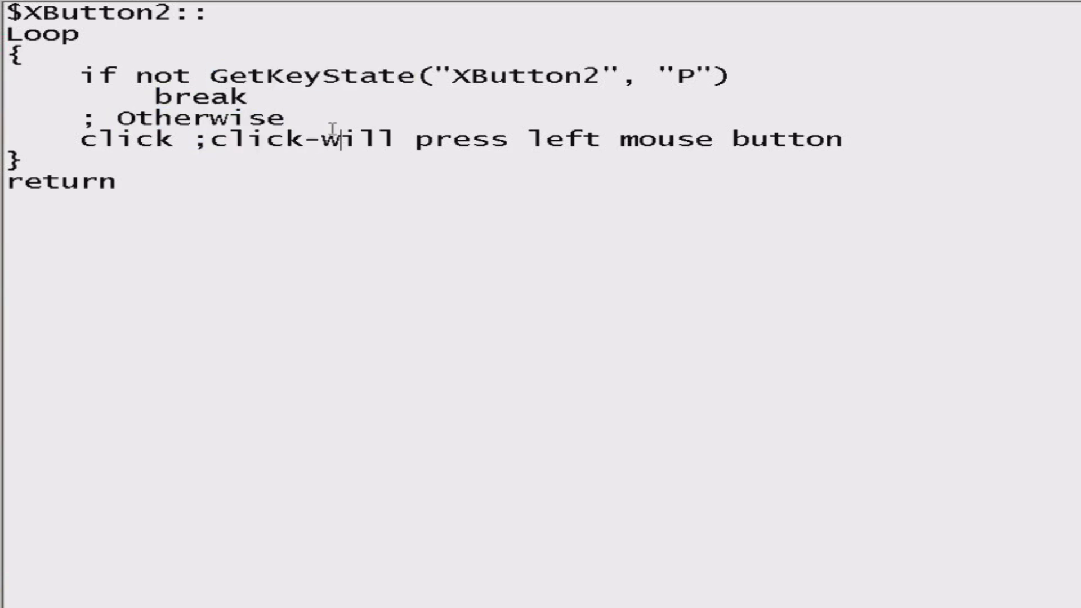
double_click(311, 74)
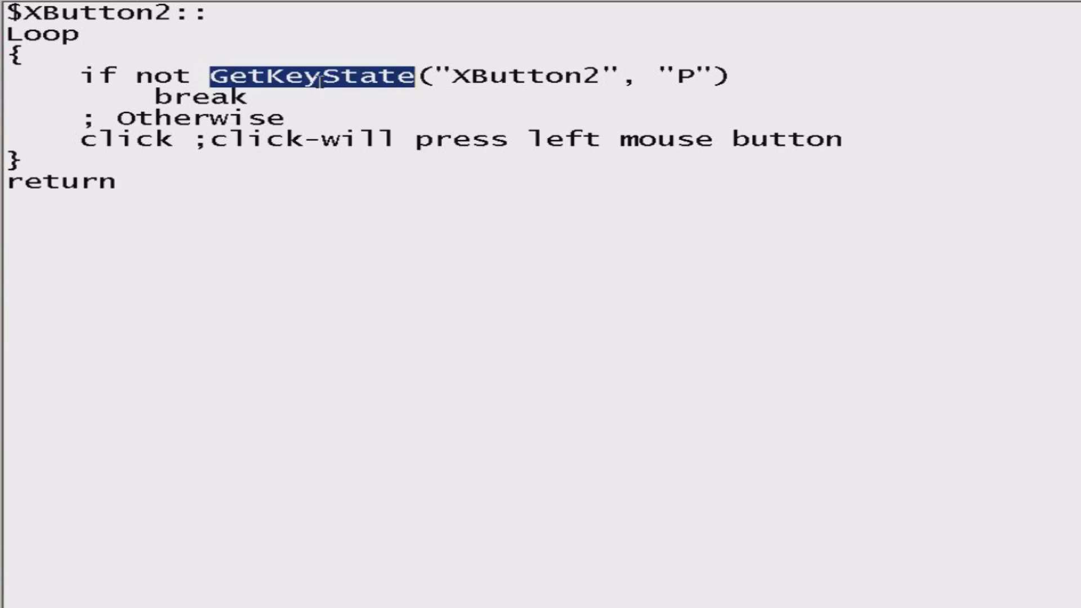
click(317, 75)
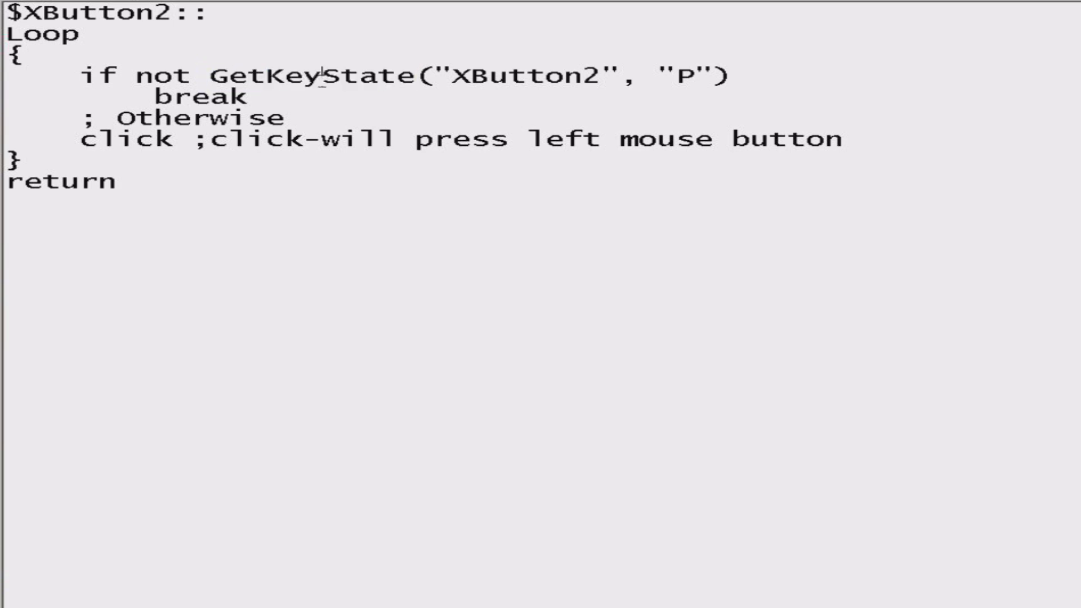